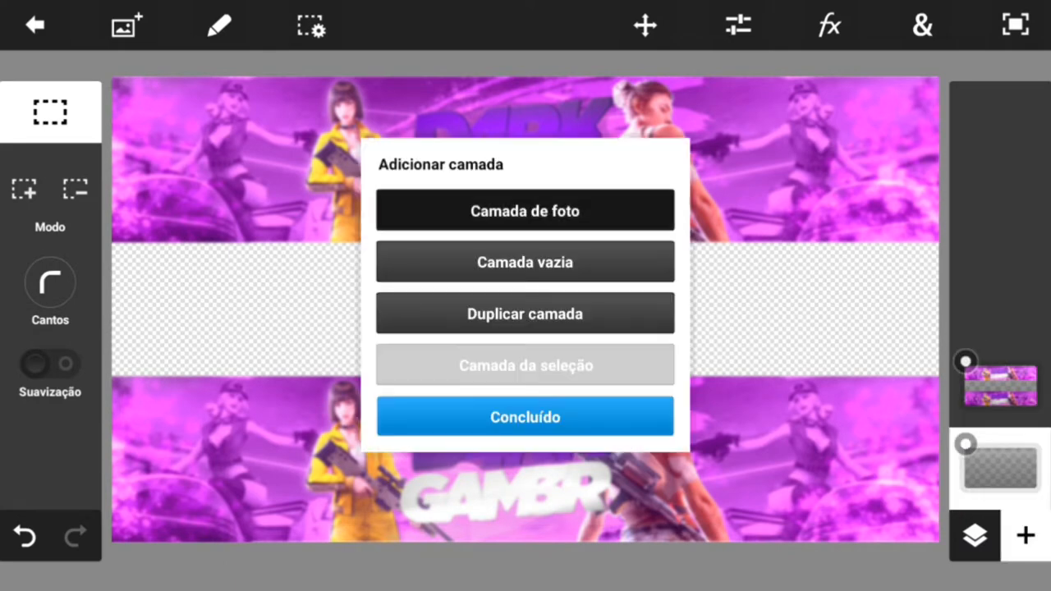
# Place the mountain landscape photo from Fotos locais as a layer filling the banner's middle strip.
pyautogui.click(526, 210)
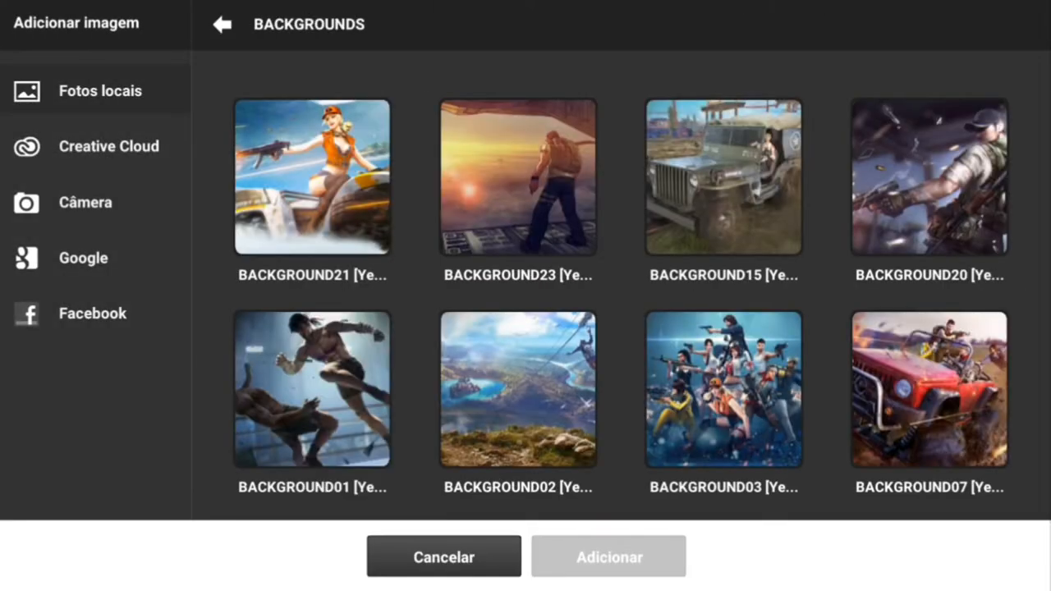
pyautogui.click(516, 388)
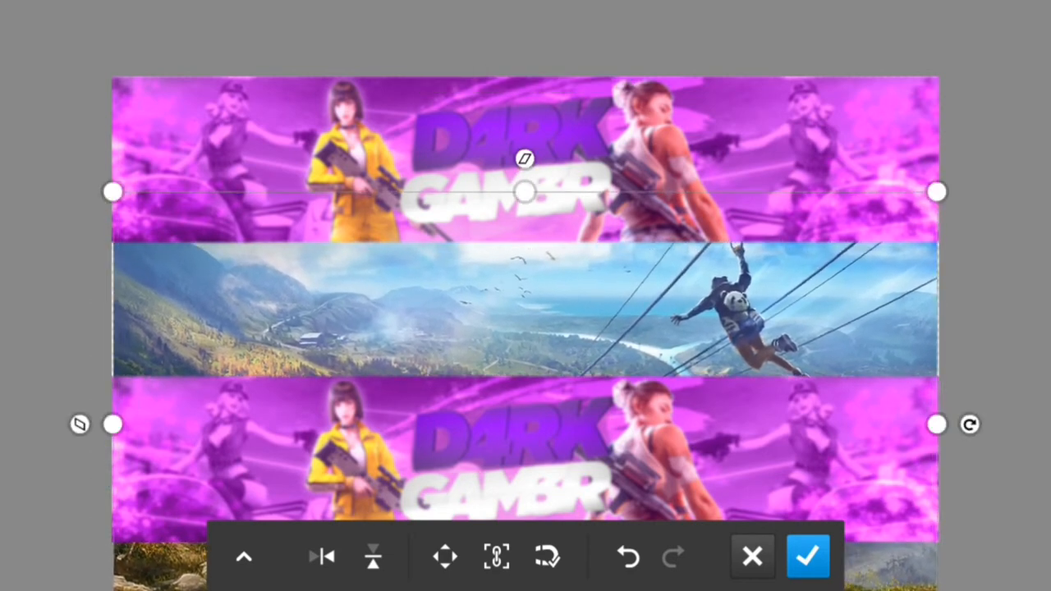
pyautogui.click(807, 558)
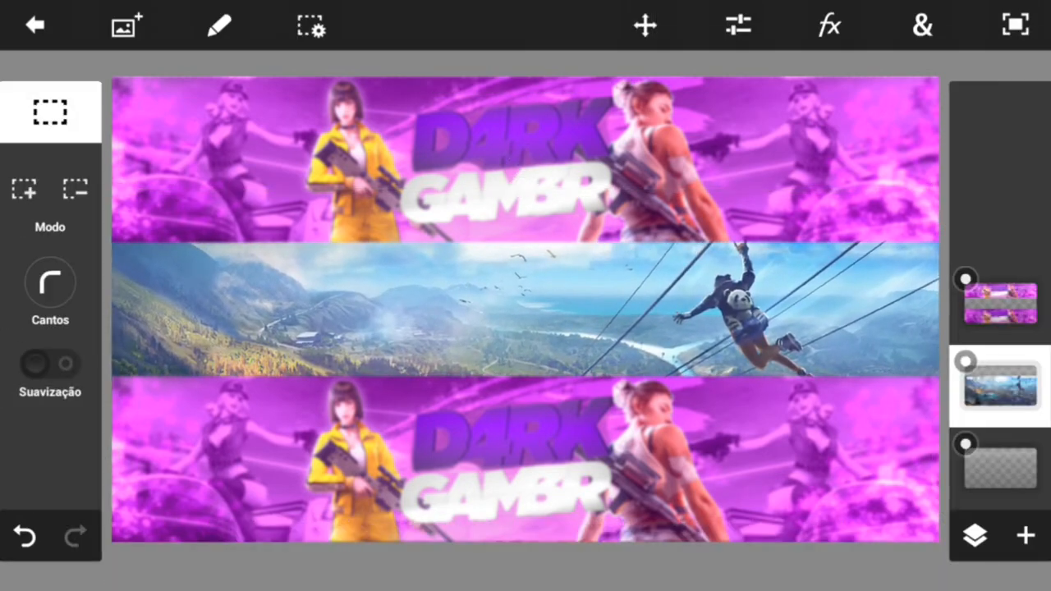
# Place the D4RK GAM3R text image as a layer, scaled down and centred over the landscape strip.
pyautogui.click(1017, 536)
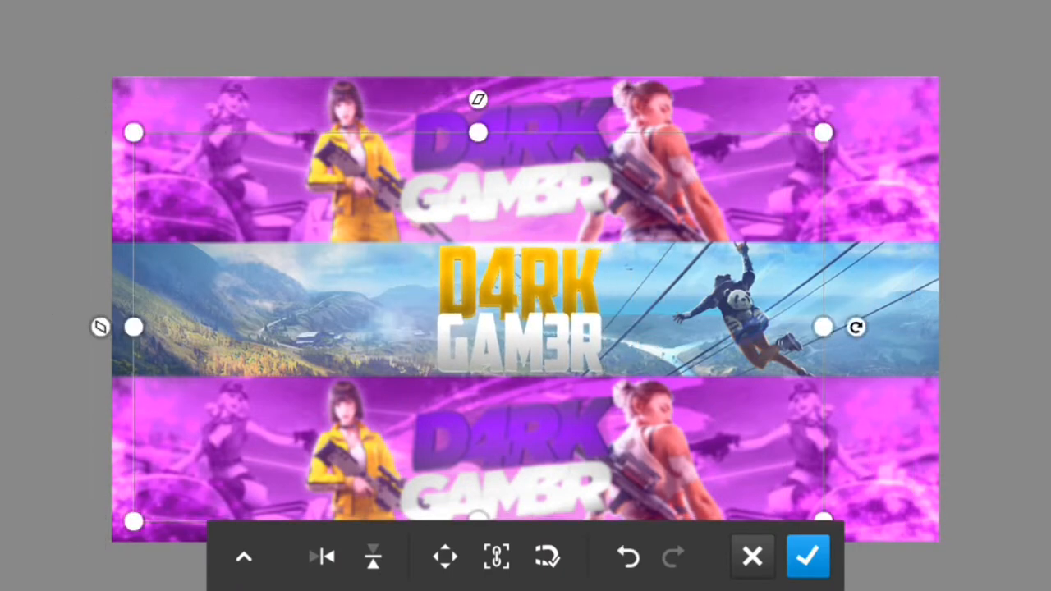
pyautogui.click(807, 558)
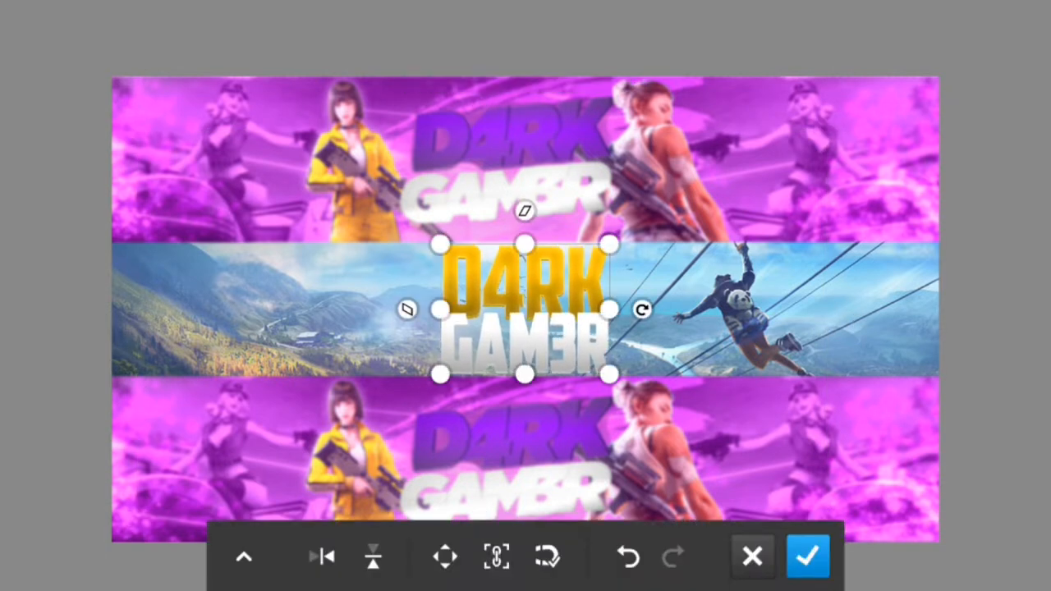
pyautogui.click(808, 557)
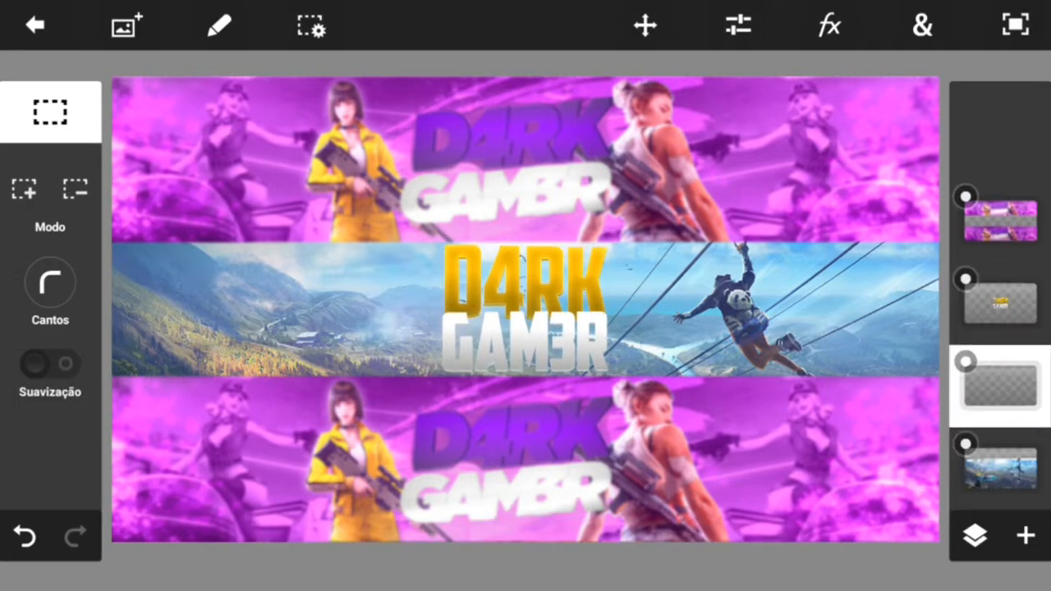
# Clean up the title layer and apply Sombra projetada with angle -90° and blur 8.
pyautogui.click(219, 25)
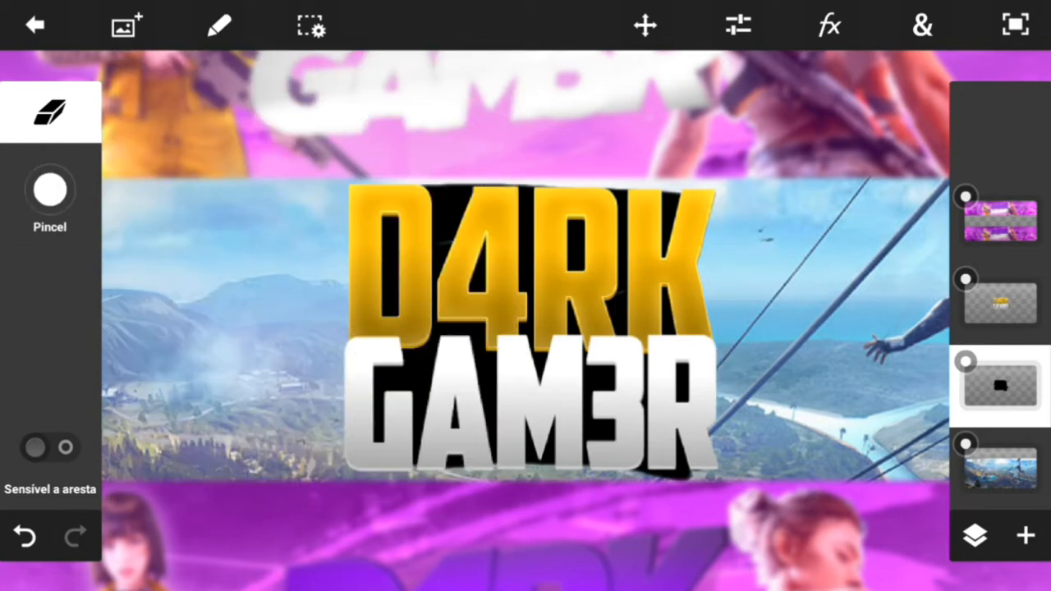
pyautogui.click(315, 25)
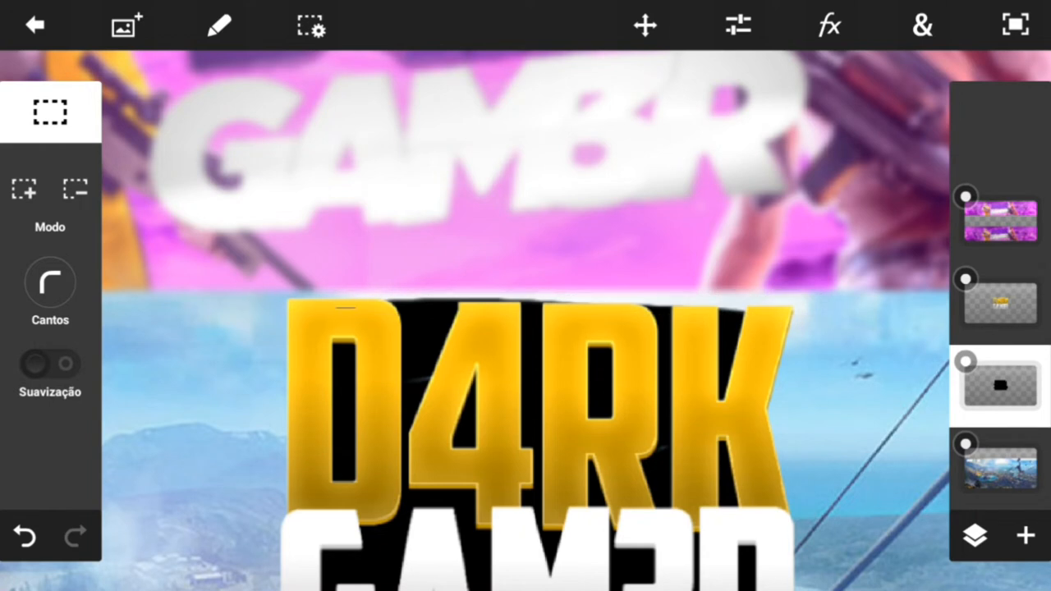
pyautogui.moveTo(320, 270); pyautogui.dragTo(887, 303)
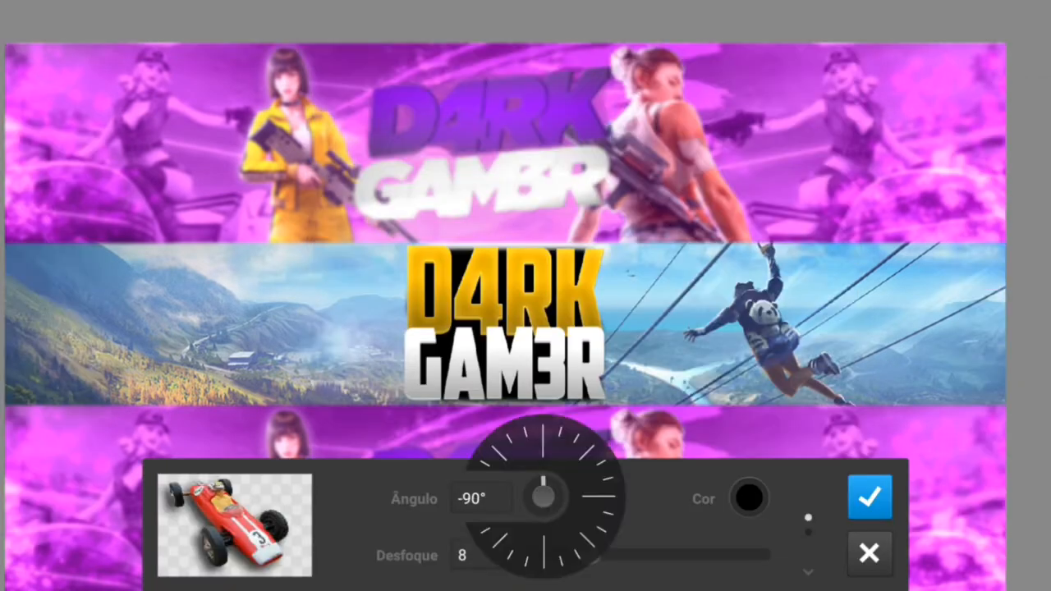
pyautogui.click(870, 497)
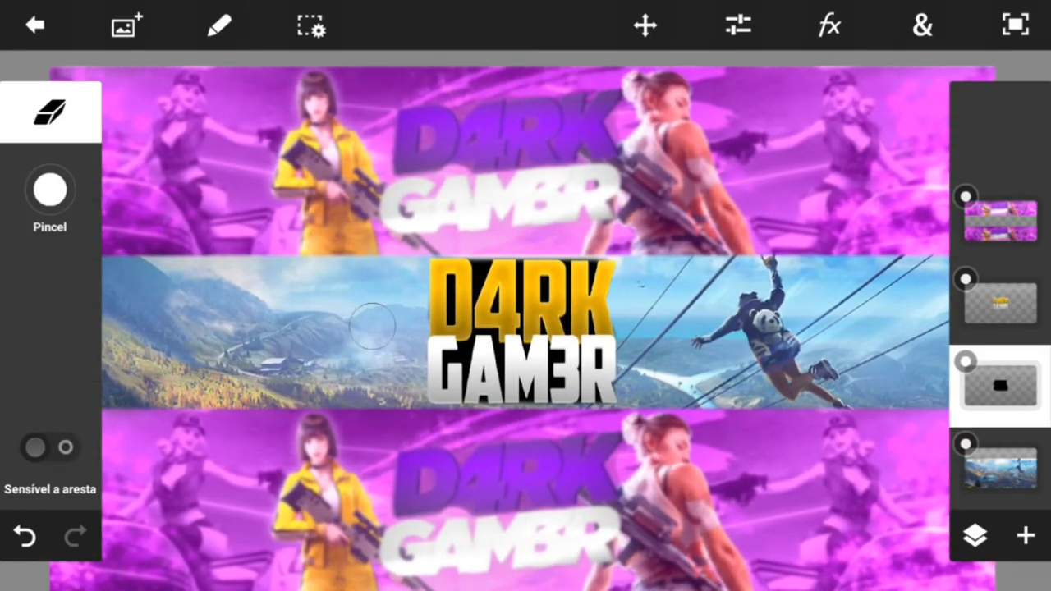
# Place the female soldier character render as a layer positioned just left of the title.
pyautogui.click(827, 25)
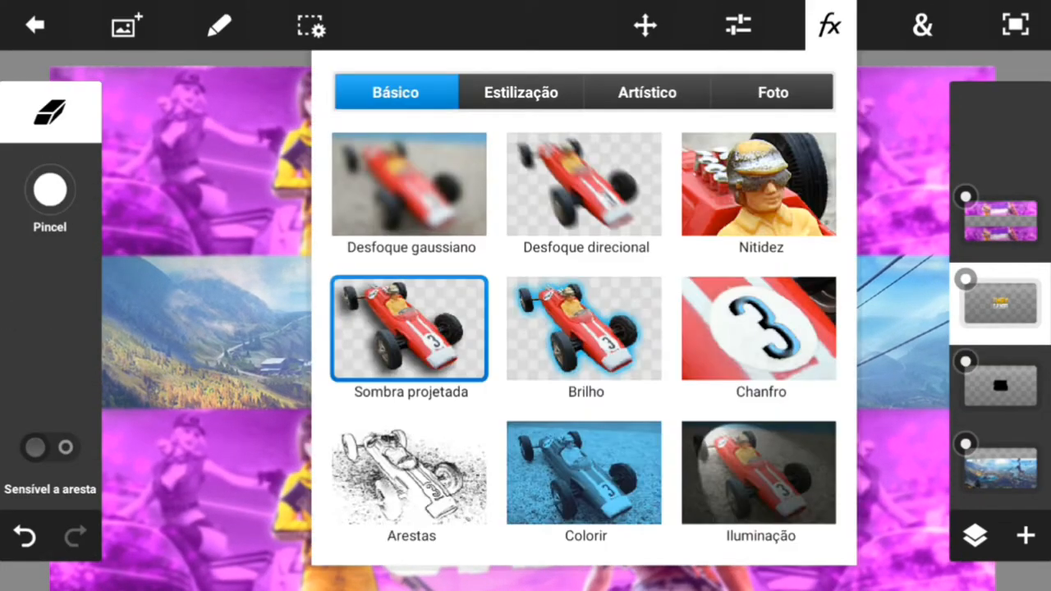
pyautogui.click(410, 328)
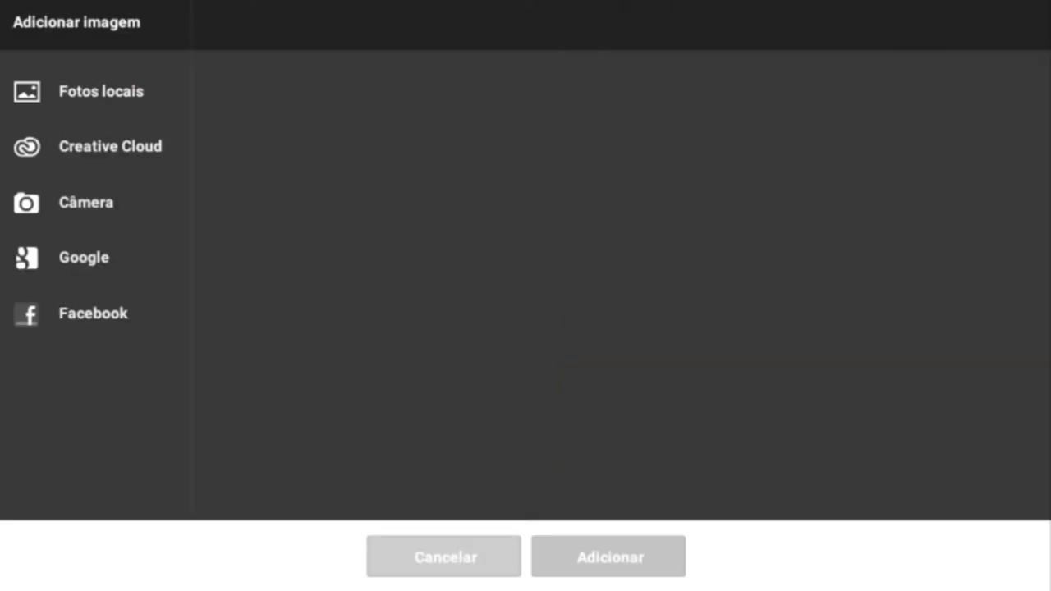
pyautogui.click(100, 92)
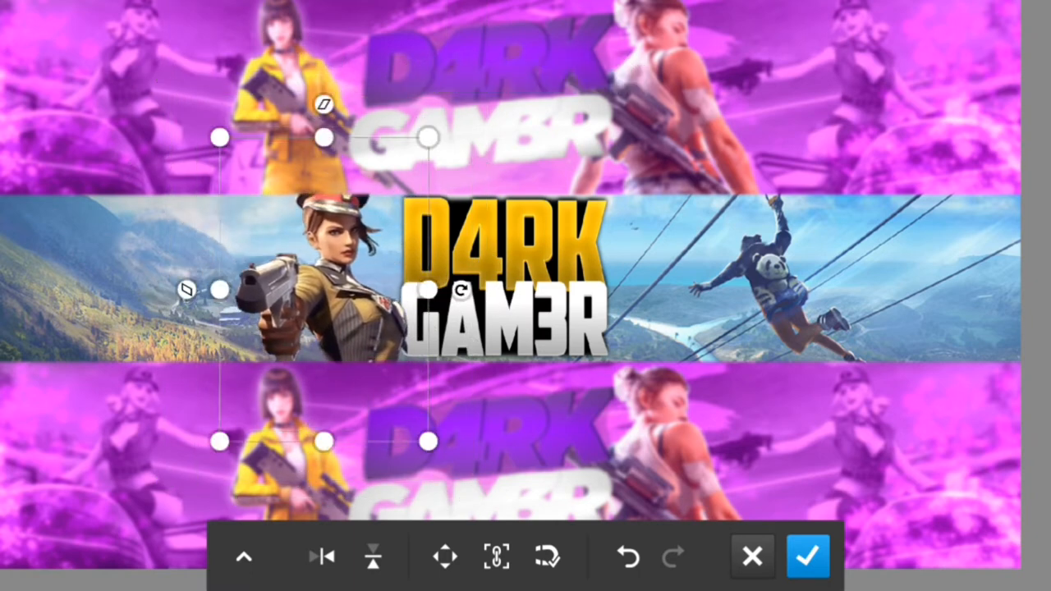
pyautogui.click(804, 555)
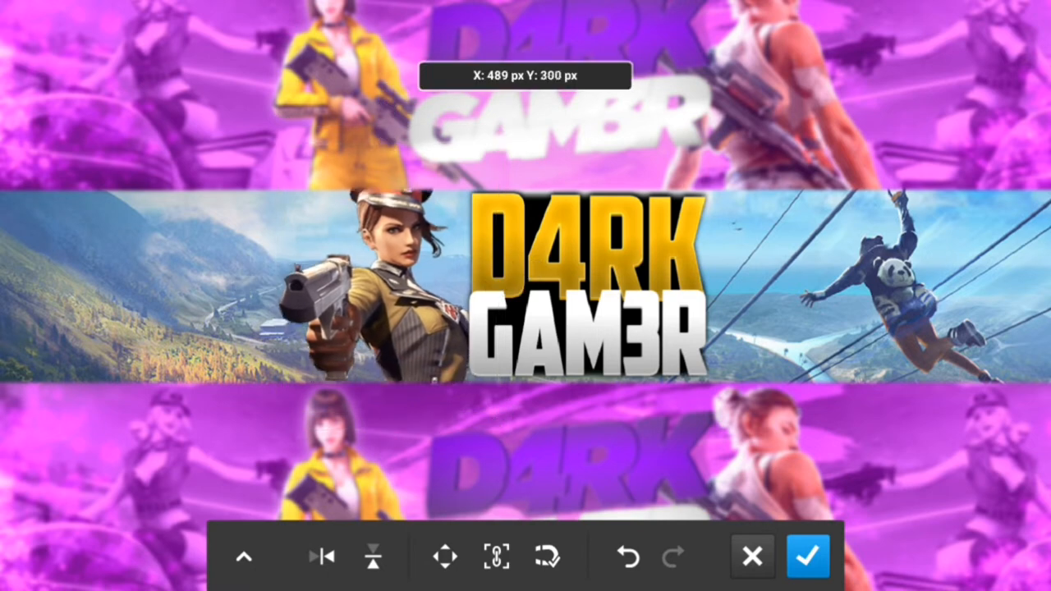
pyautogui.click(807, 557)
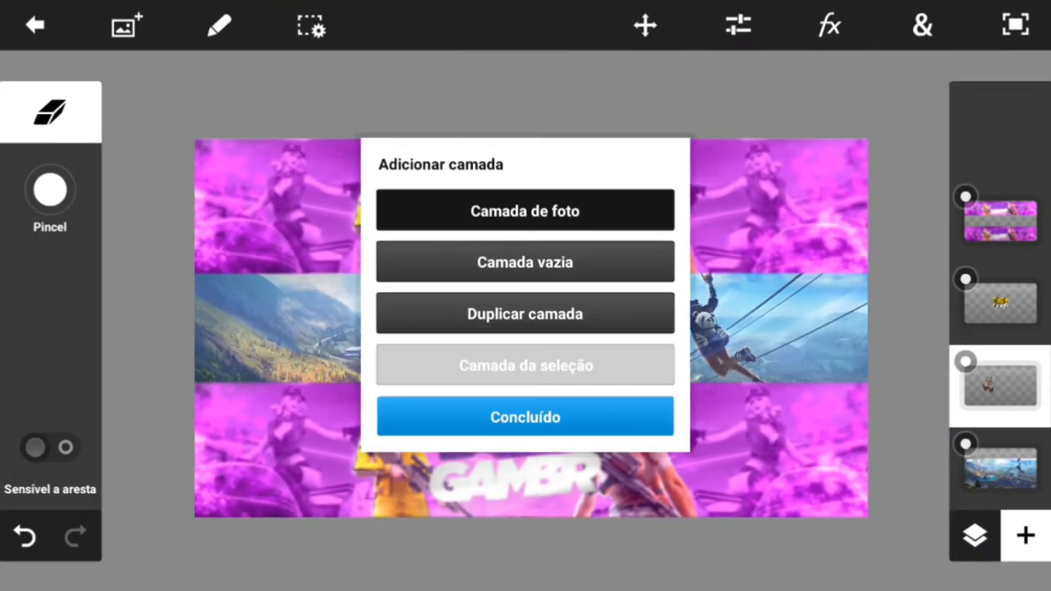
# Place the green dinosaur costume character right of the title, then bring up the Add Layer choices.
pyautogui.click(525, 210)
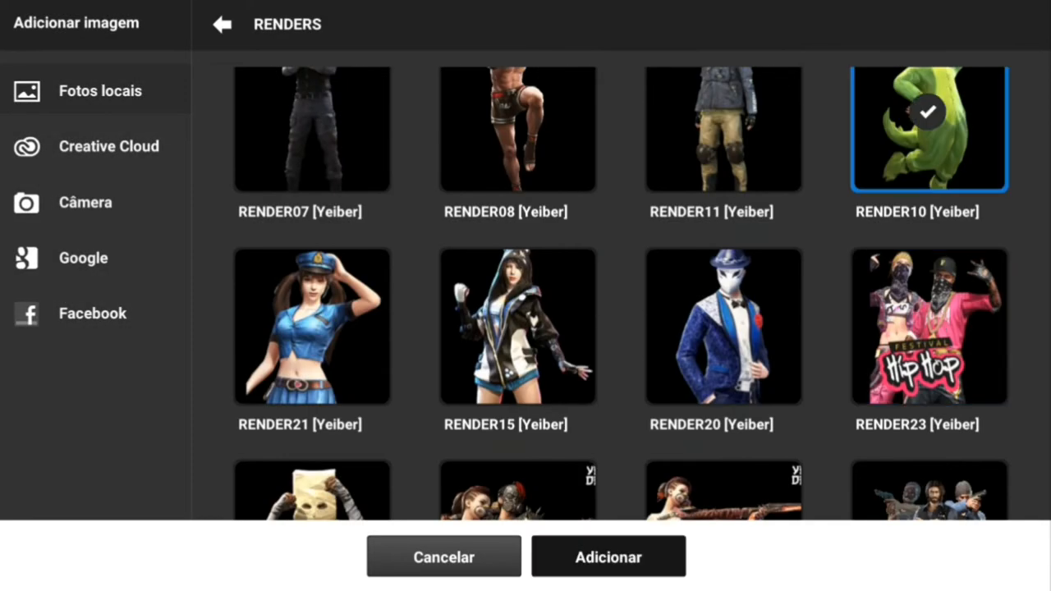
pyautogui.click(607, 556)
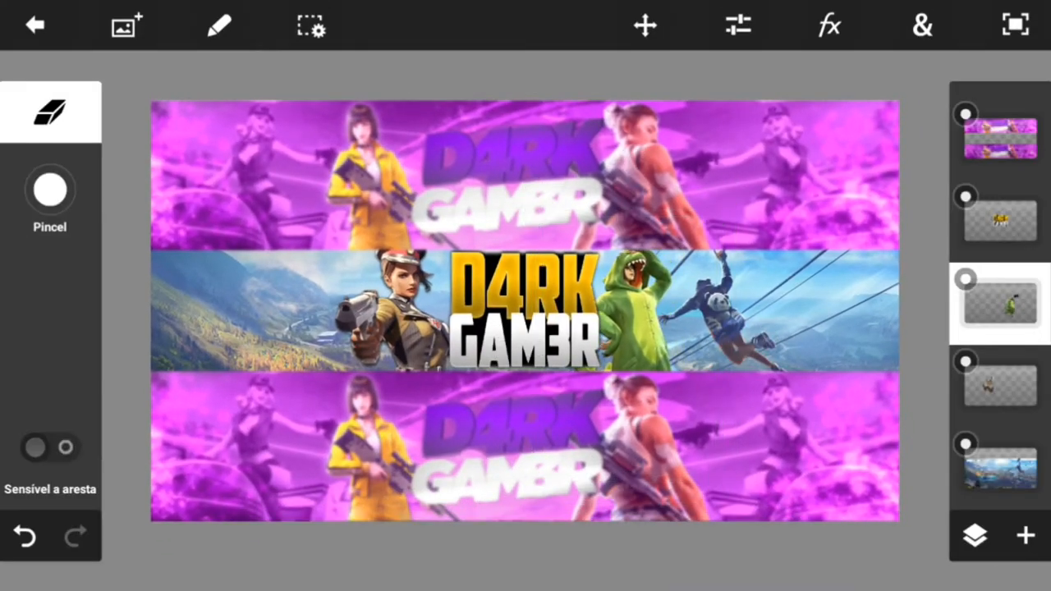
pyautogui.click(828, 24)
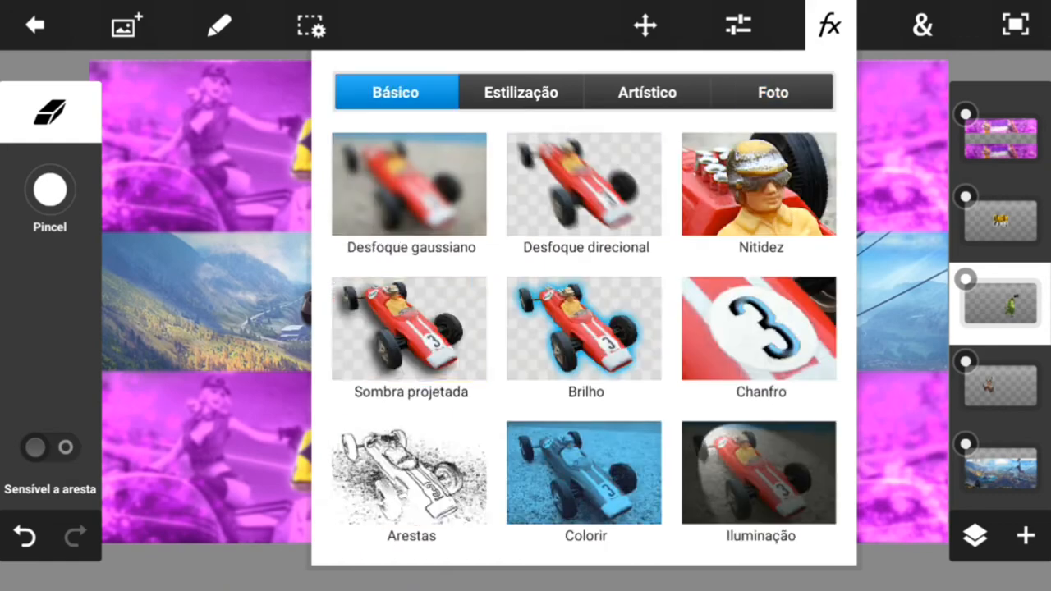
pyautogui.click(772, 92)
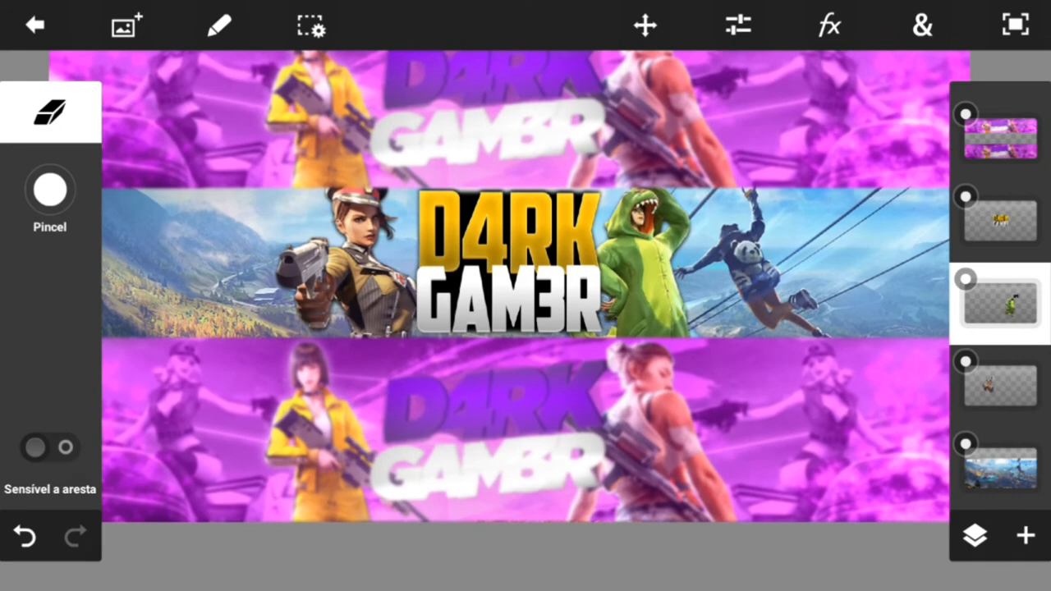
pyautogui.click(737, 25)
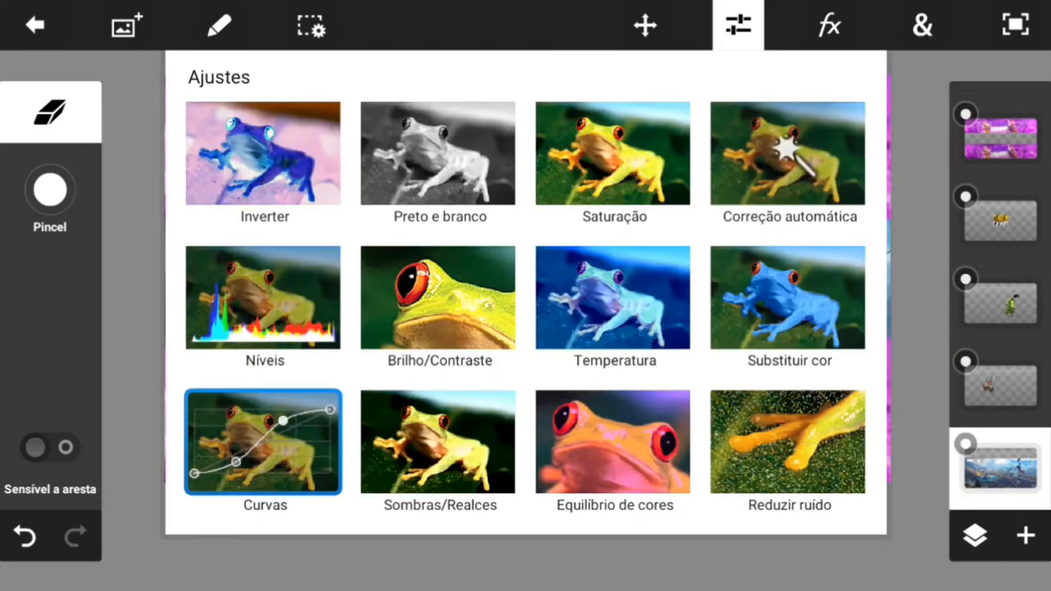
pyautogui.click(264, 441)
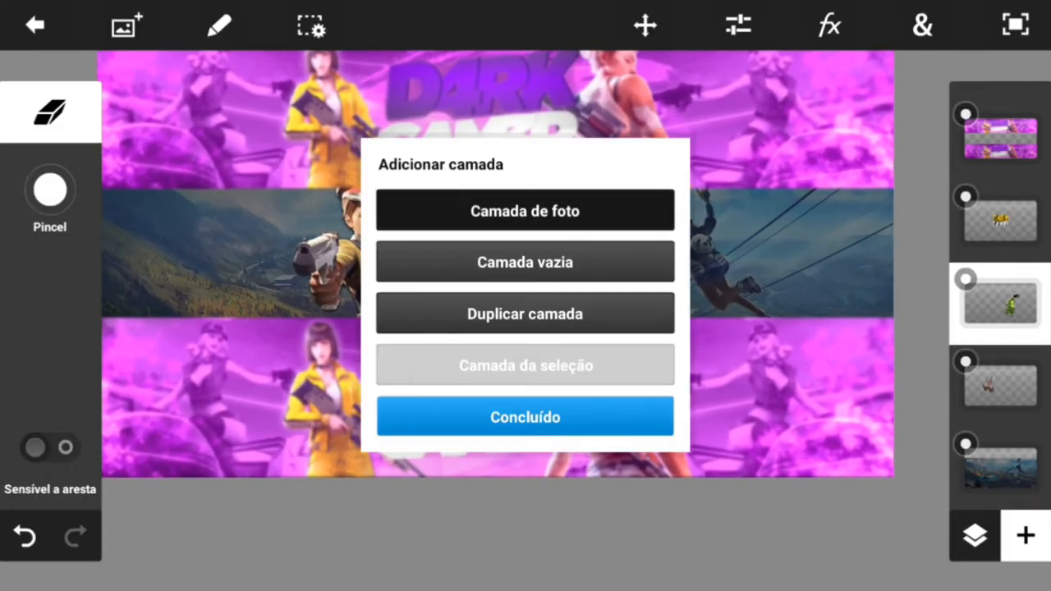
# Add the flower PNG as a layer and Colorize it yellow.
pyautogui.click(525, 210)
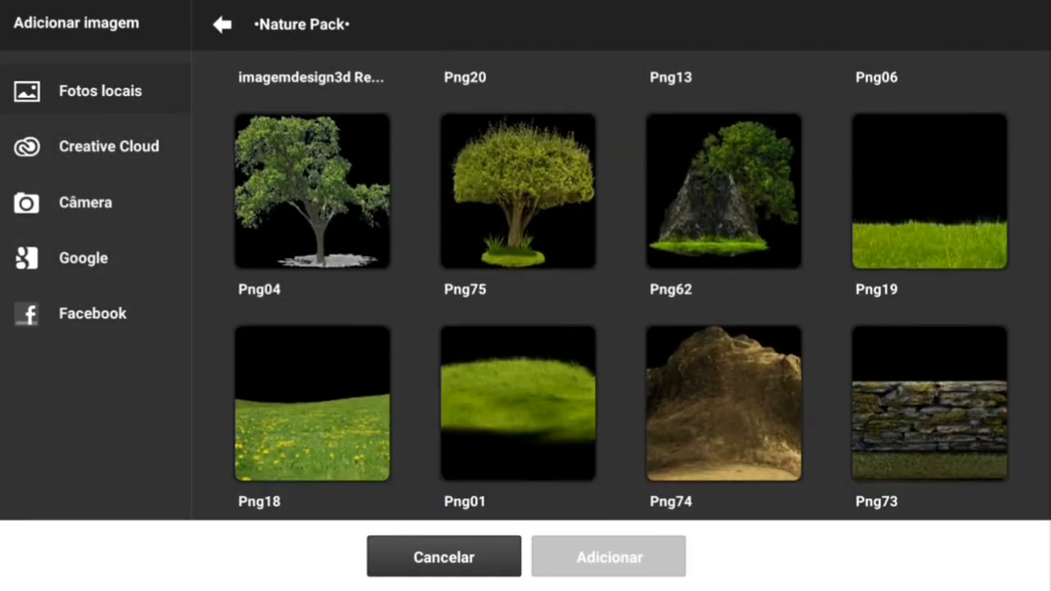
pyautogui.scroll(-3)
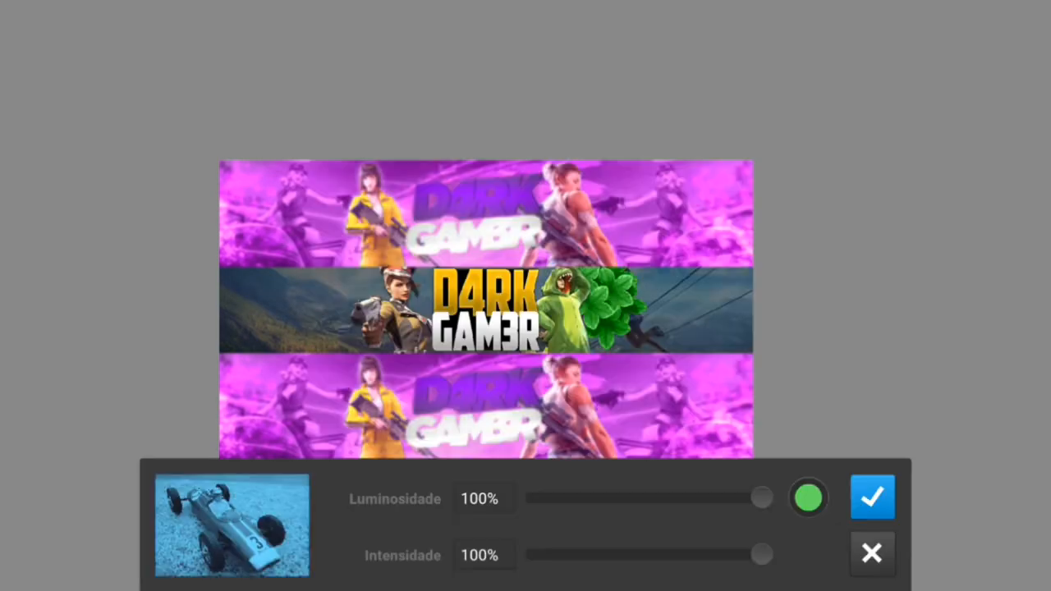
pyautogui.click(808, 496)
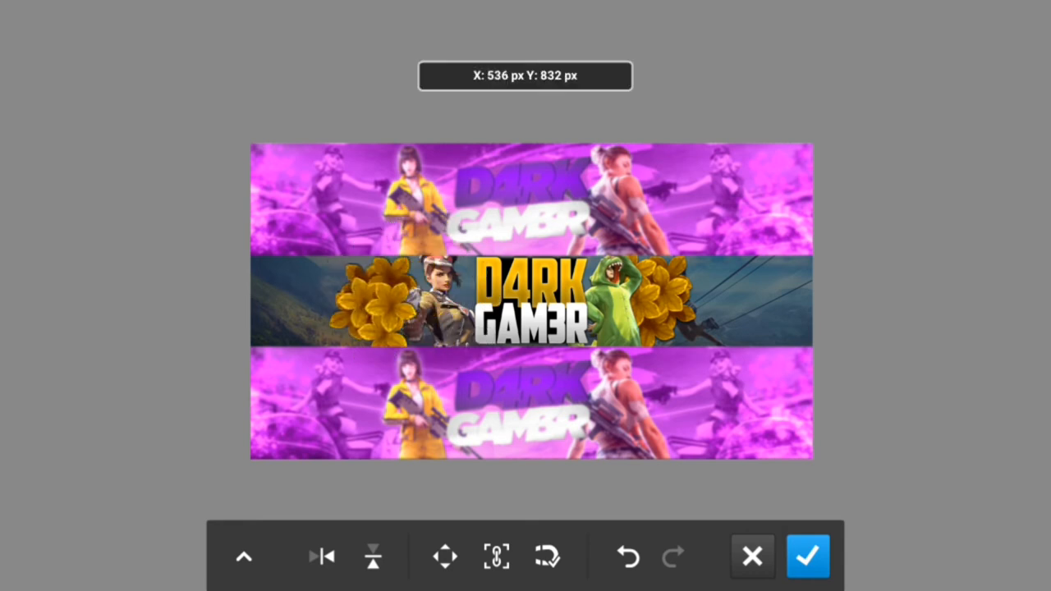
# Position and duplicate the yellow flowers so clusters sit beside both characters.
pyautogui.click(811, 558)
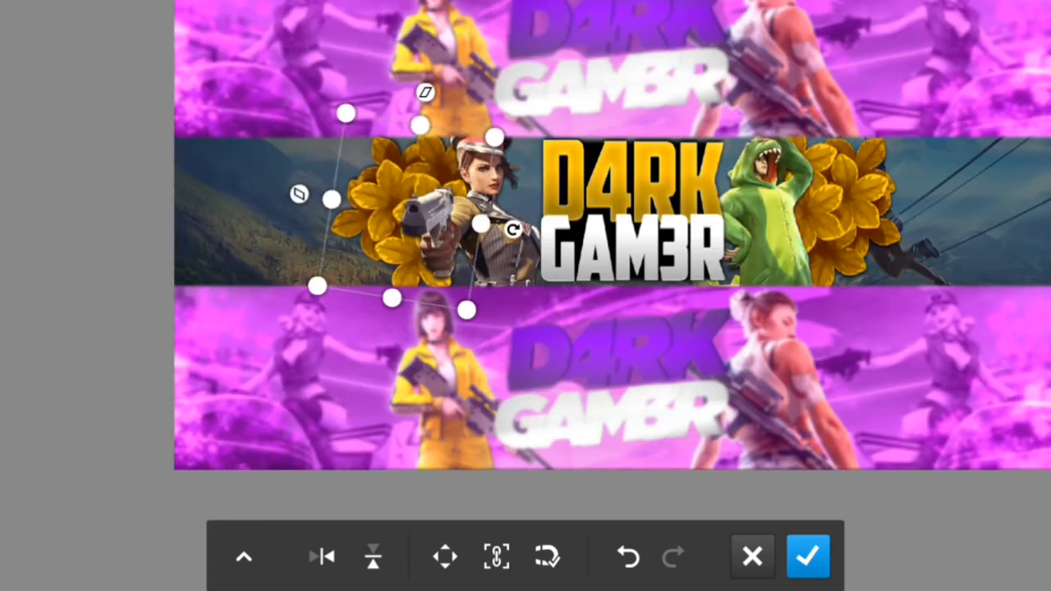
pyautogui.click(808, 558)
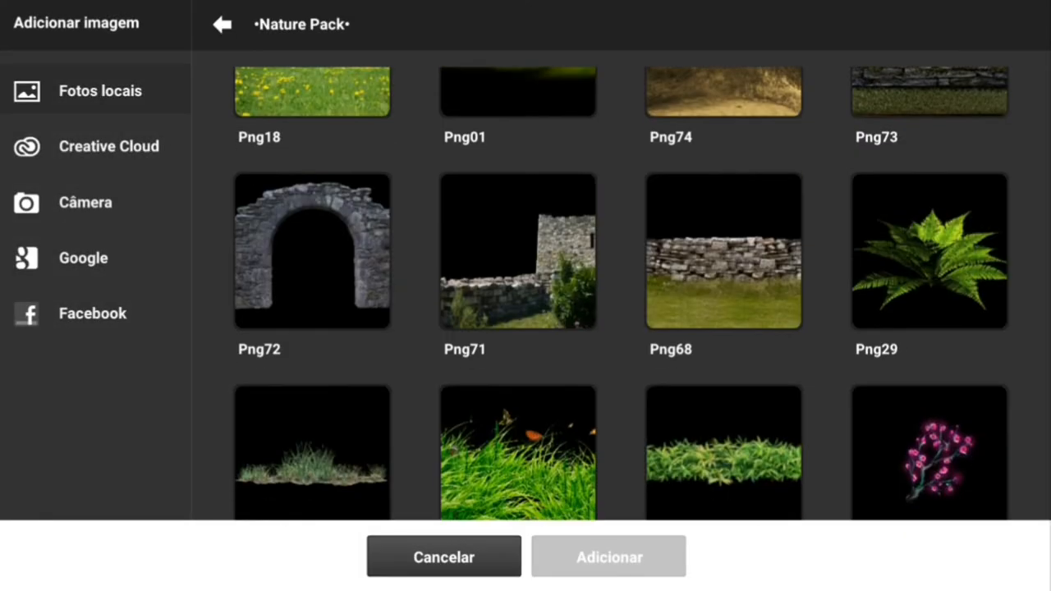
# Place the vine PNG at the band's ends and give it a Drop Shadow.
pyautogui.scroll(-3)
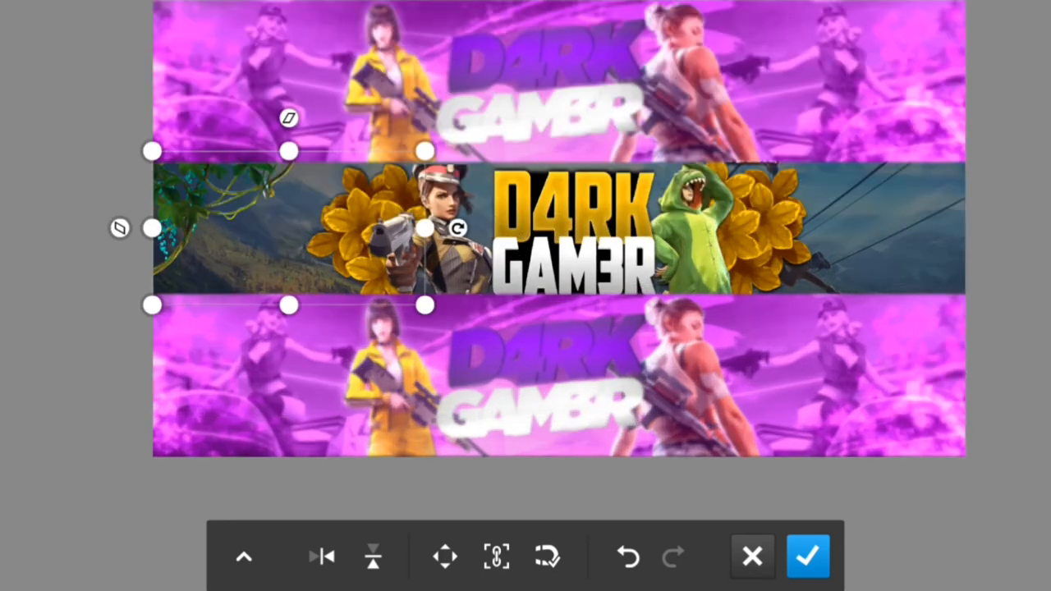
pyautogui.click(807, 558)
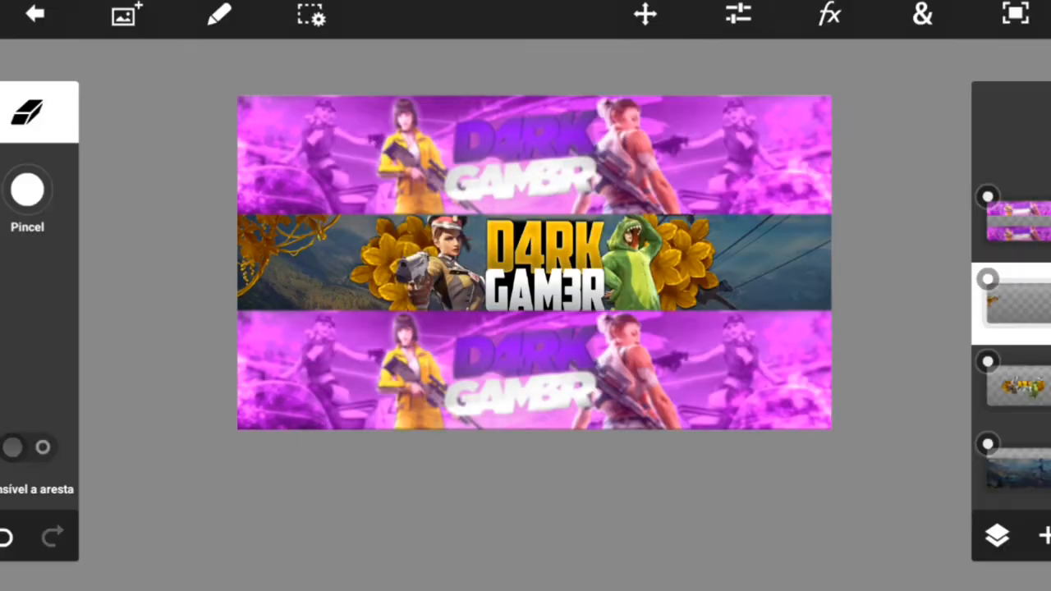
pyautogui.click(828, 19)
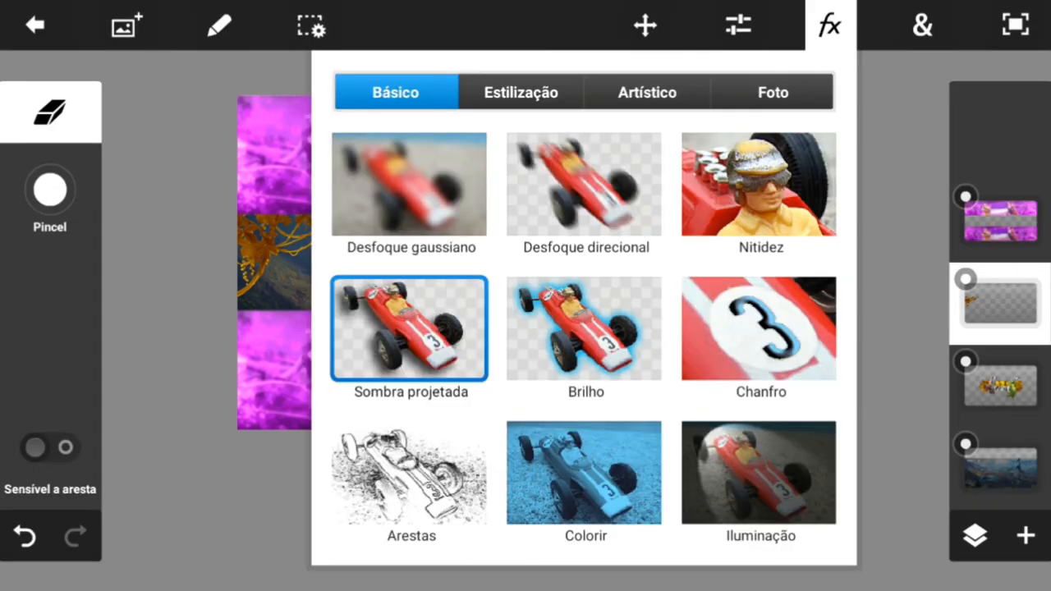
pyautogui.click(772, 92)
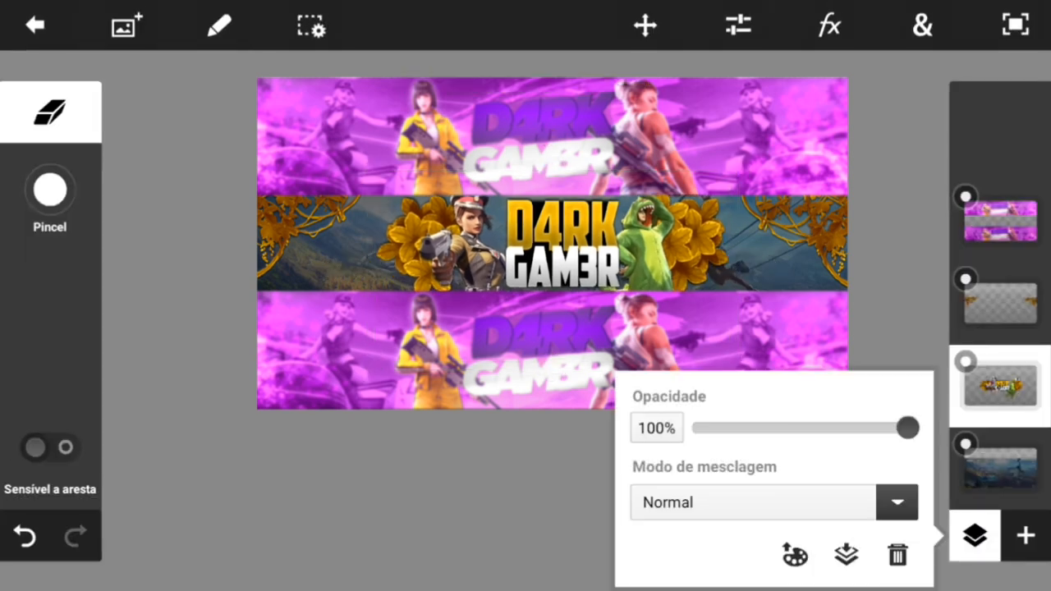
# Flatten all layers into a single D4RK GAM3R banner image via Merge Layers > Flatten.
pyautogui.click(846, 559)
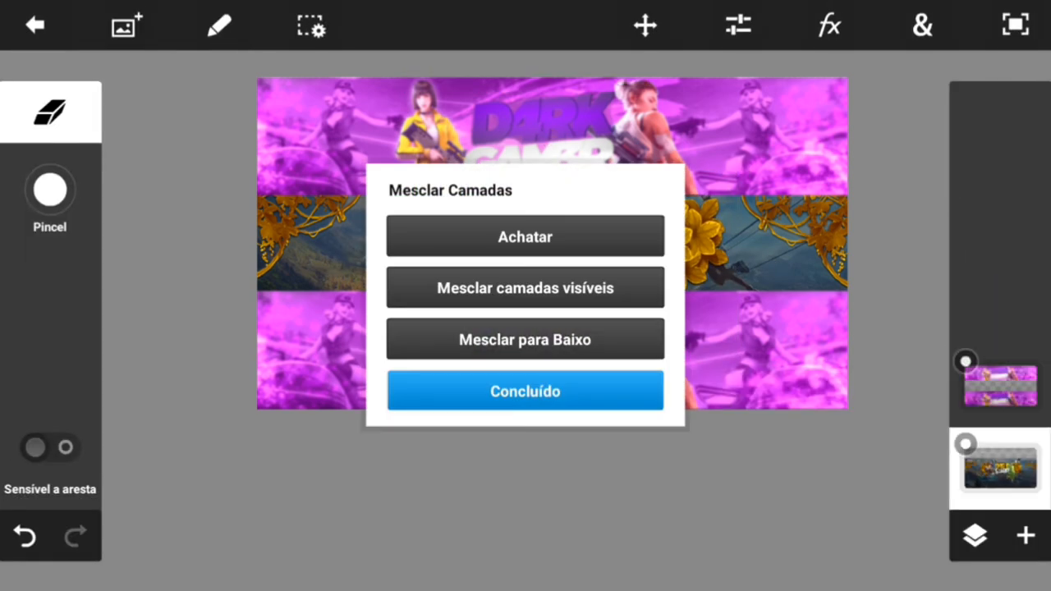
pyautogui.click(525, 390)
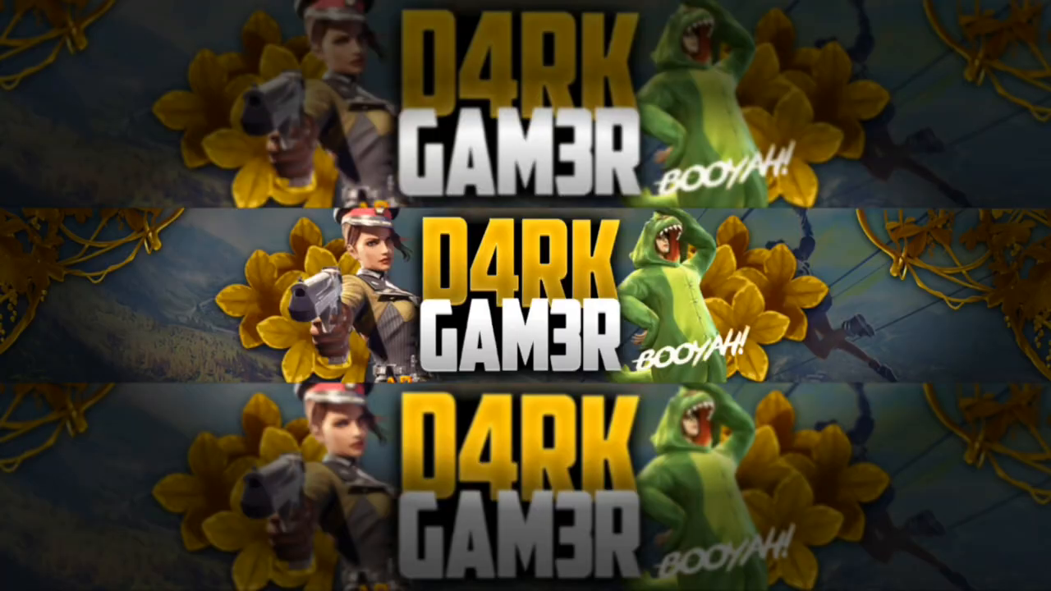